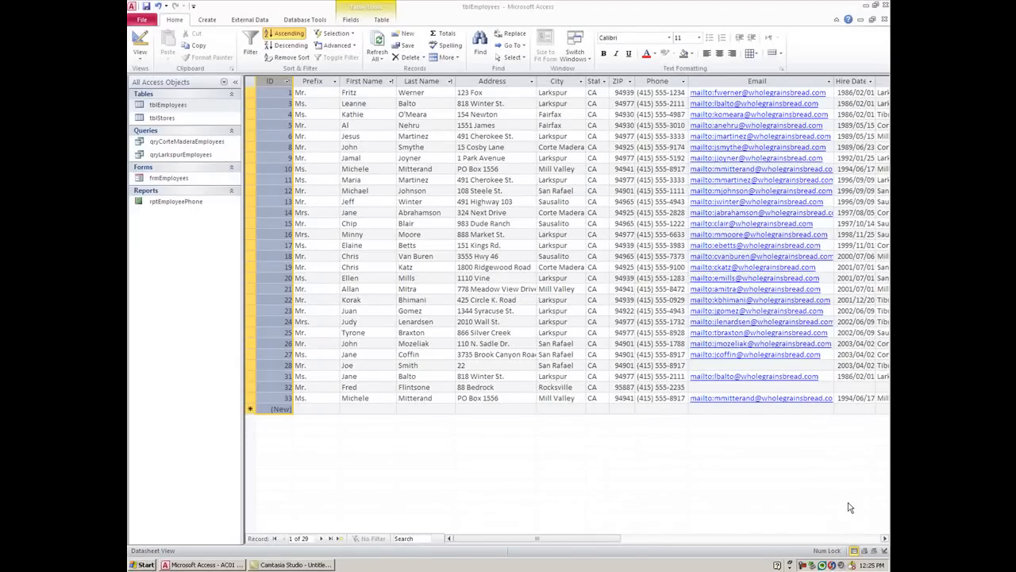
mouse_move(705, 445)
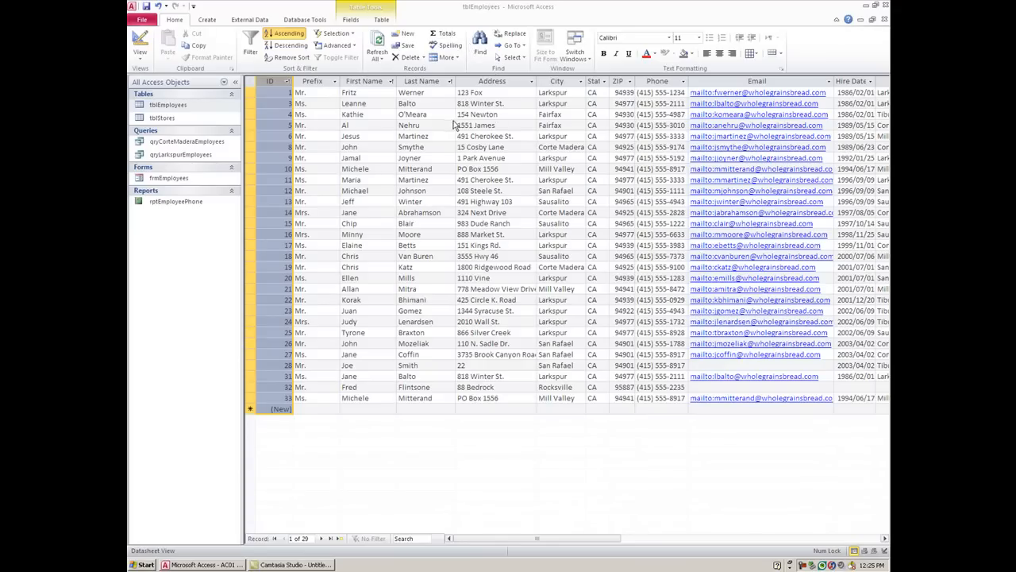
Open the frmEmployees form, showing Fred Flintstone's record, 28 of 29.
left_click(168, 178)
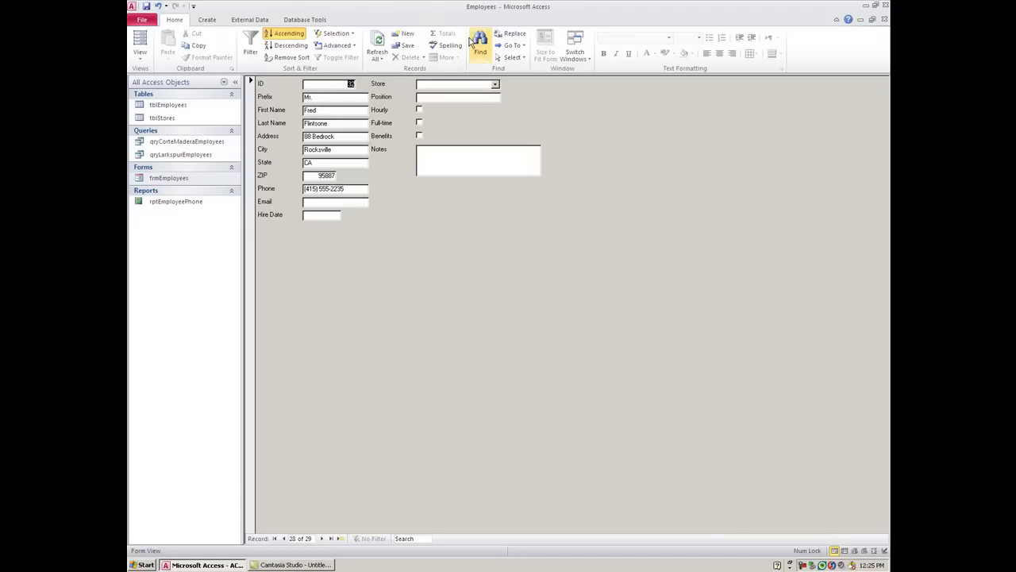
left_click(480, 48)
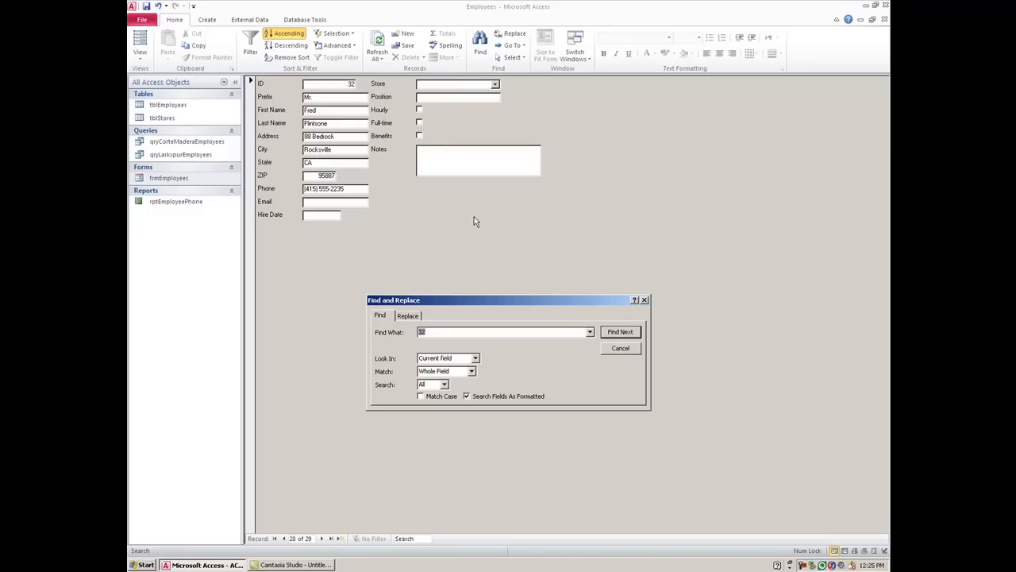
type("11")
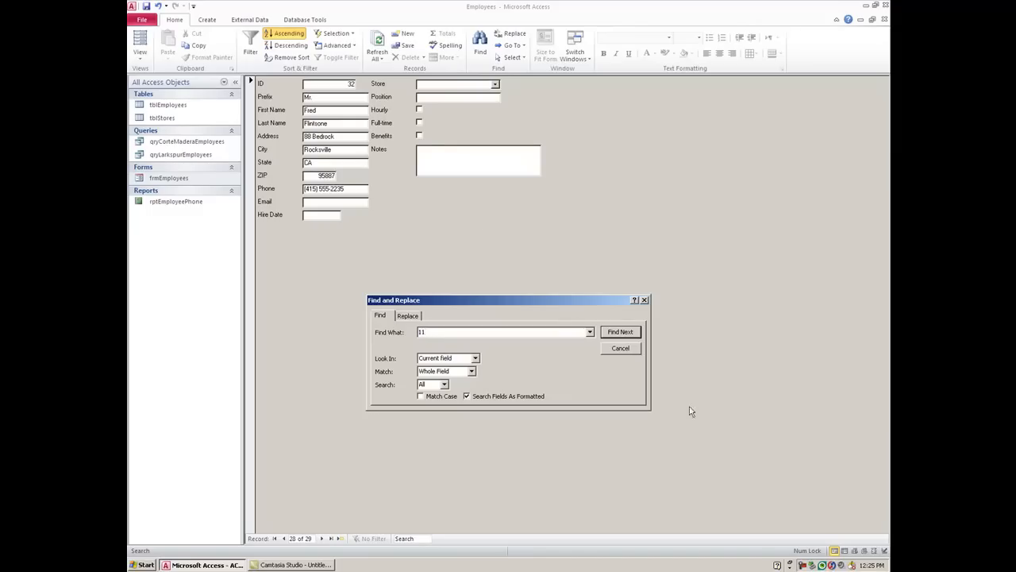
left_click(620, 331)
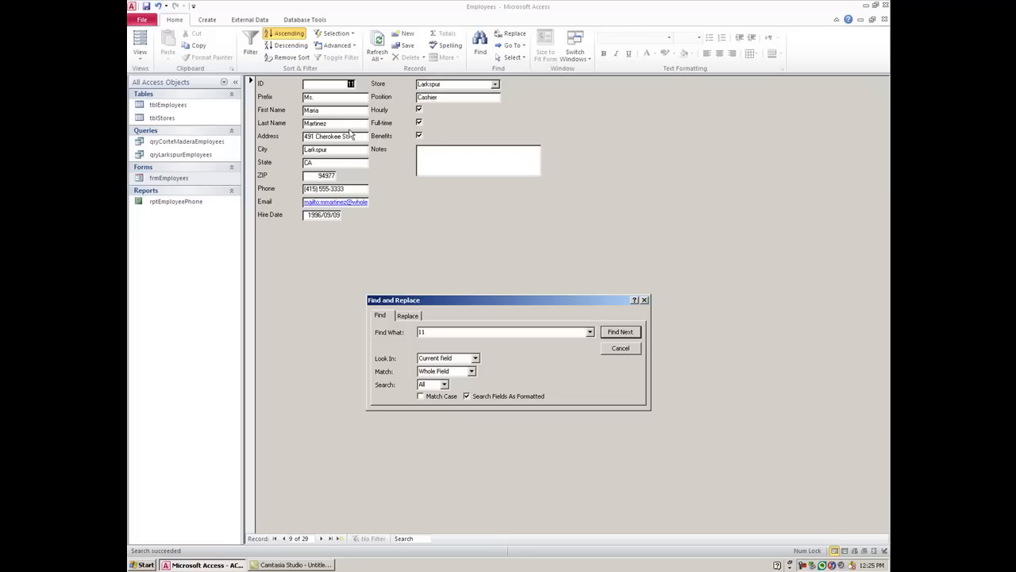
mouse_move(340, 137)
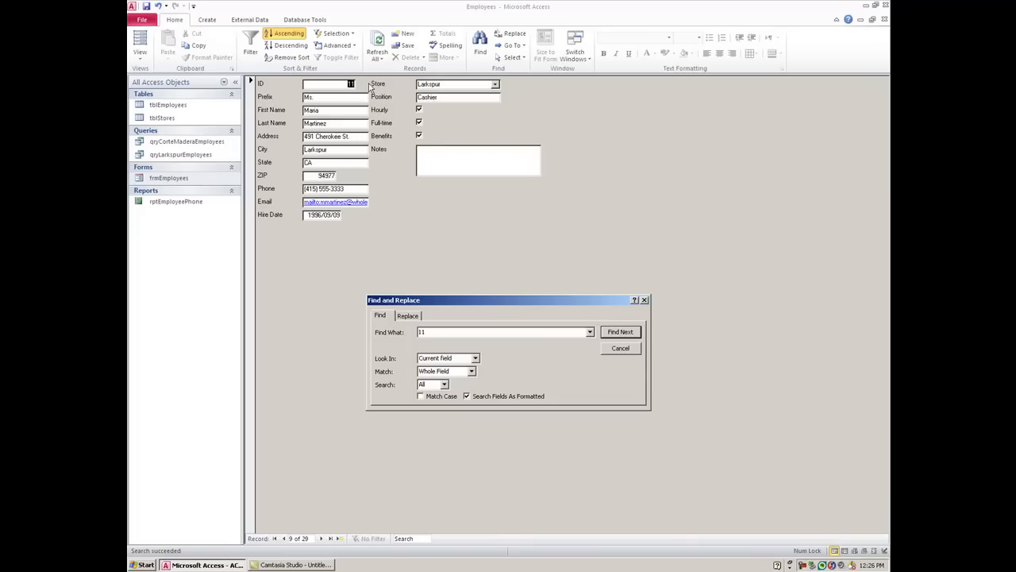
Search last names for 'flinstone' and dismiss the not-found message.
left_click(620, 331)
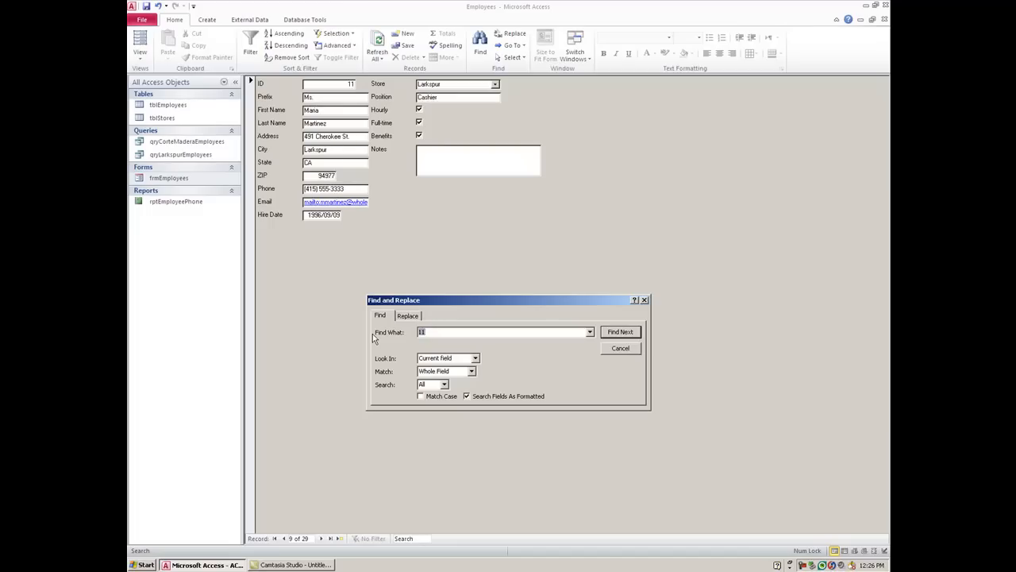
type("Flinstone")
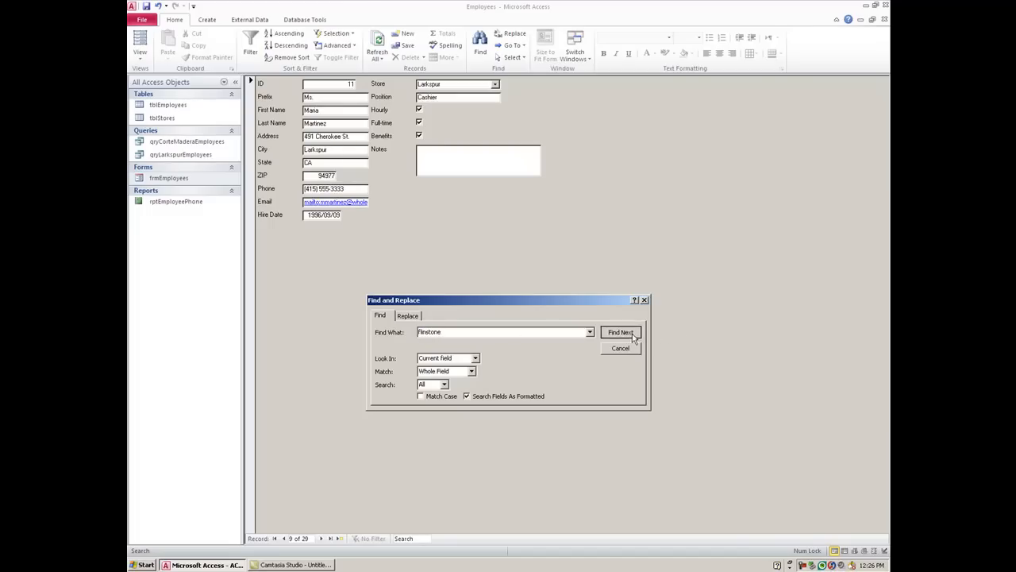
left_click(621, 332)
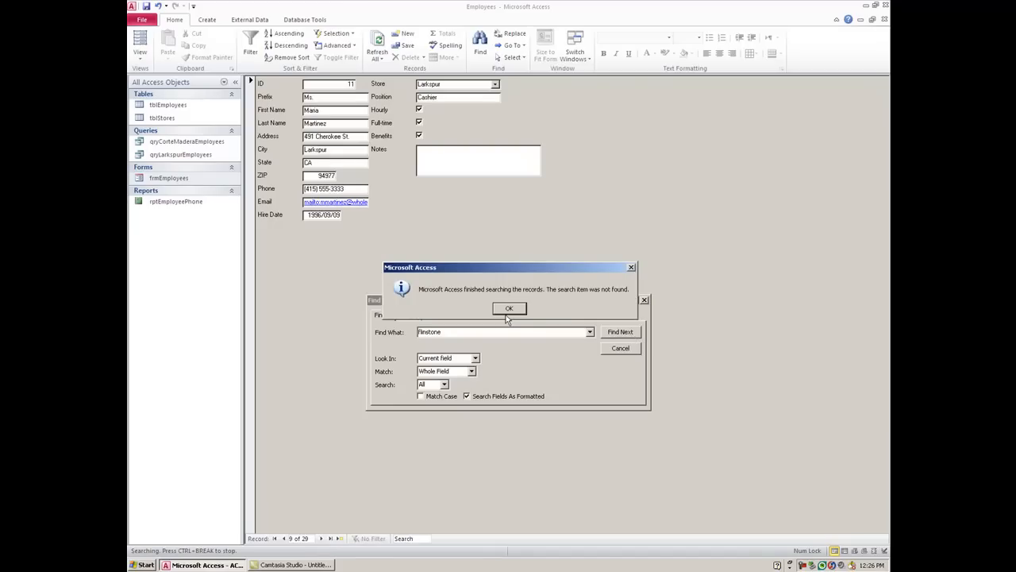
left_click(509, 308)
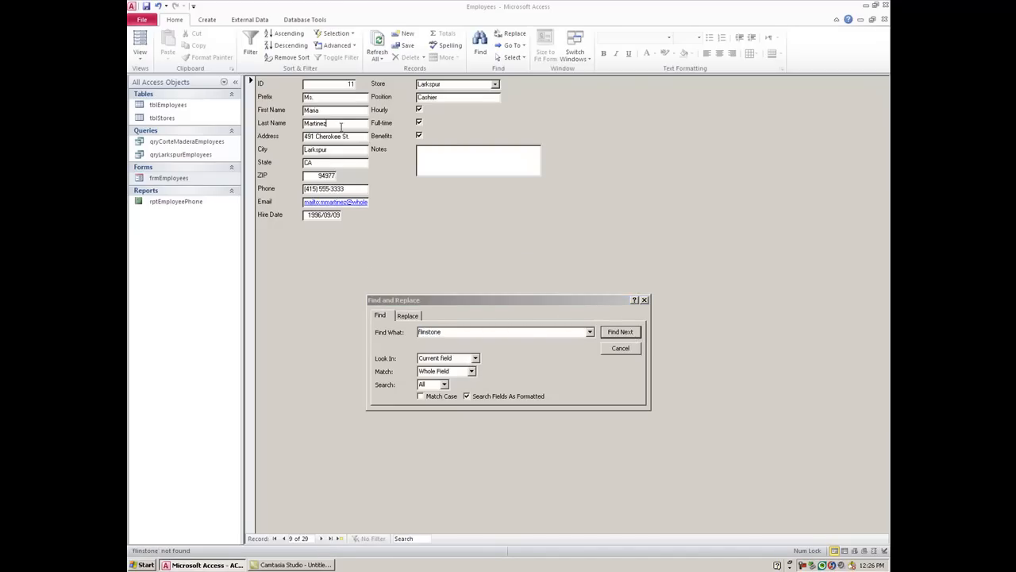
Repeat the Last Name search for 'flinstone', then close and reopen Find.
left_click(620, 331)
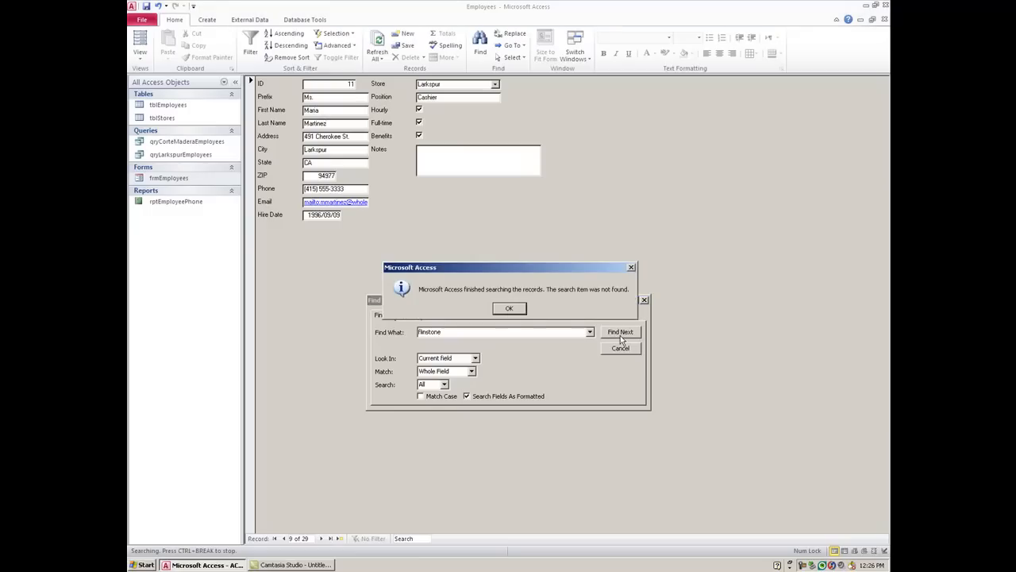
left_click(509, 308)
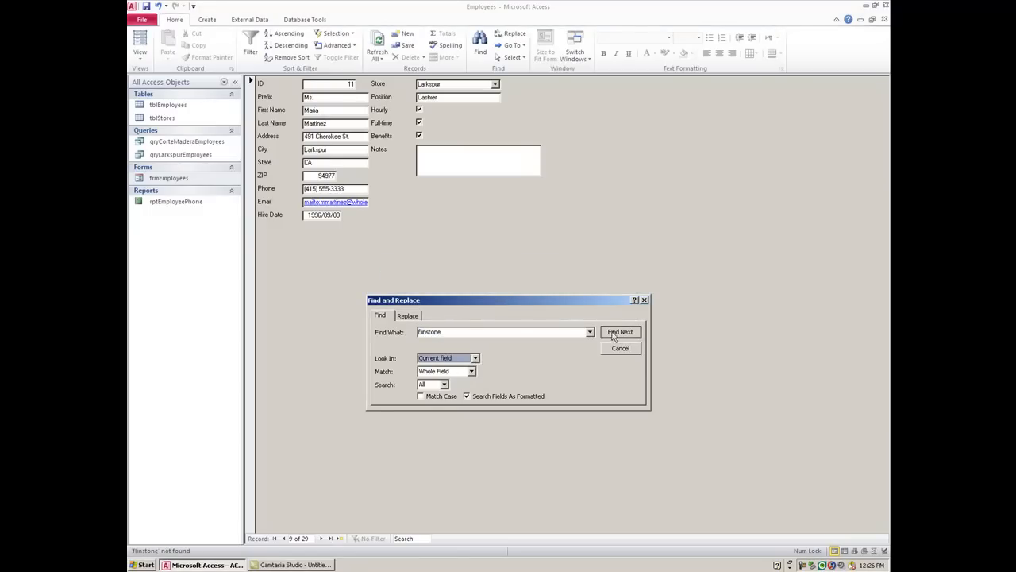
left_click(620, 348)
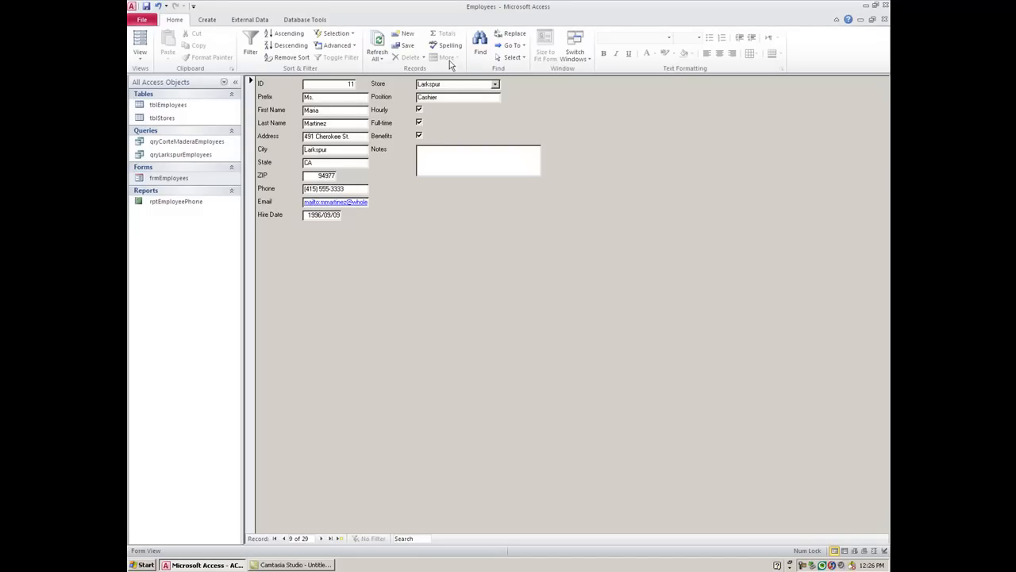
left_click(480, 45)
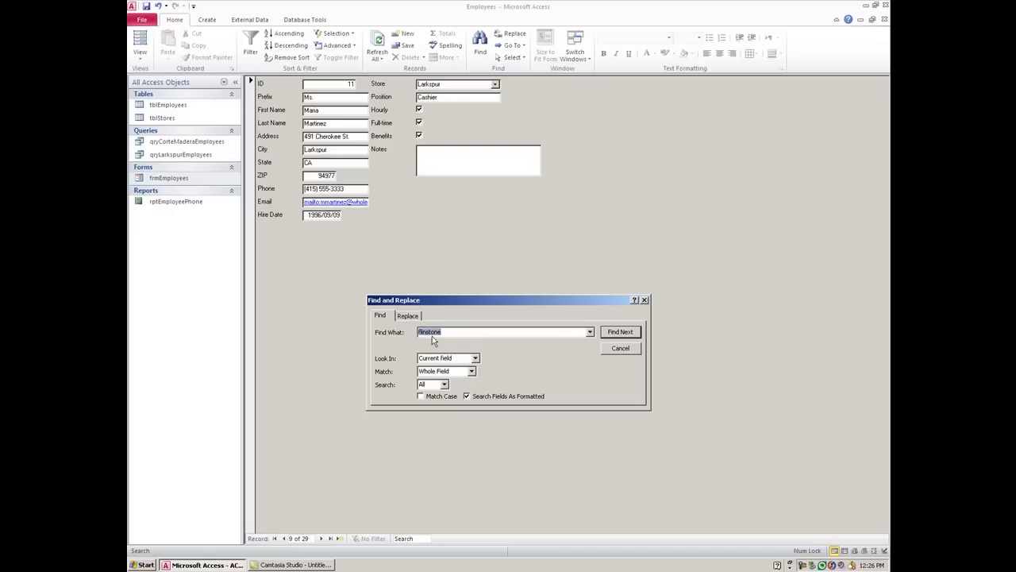
Run a wildcard 'flin*' search to reach Fred Flintstone's record, 28 of 29.
left_click(452, 332)
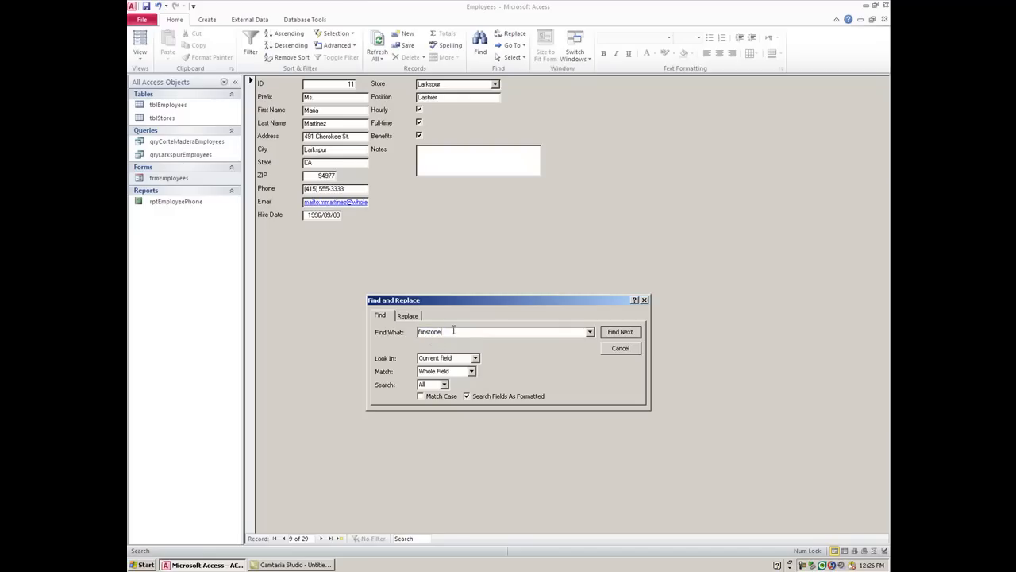
key("BackSpace")
type("flin*")
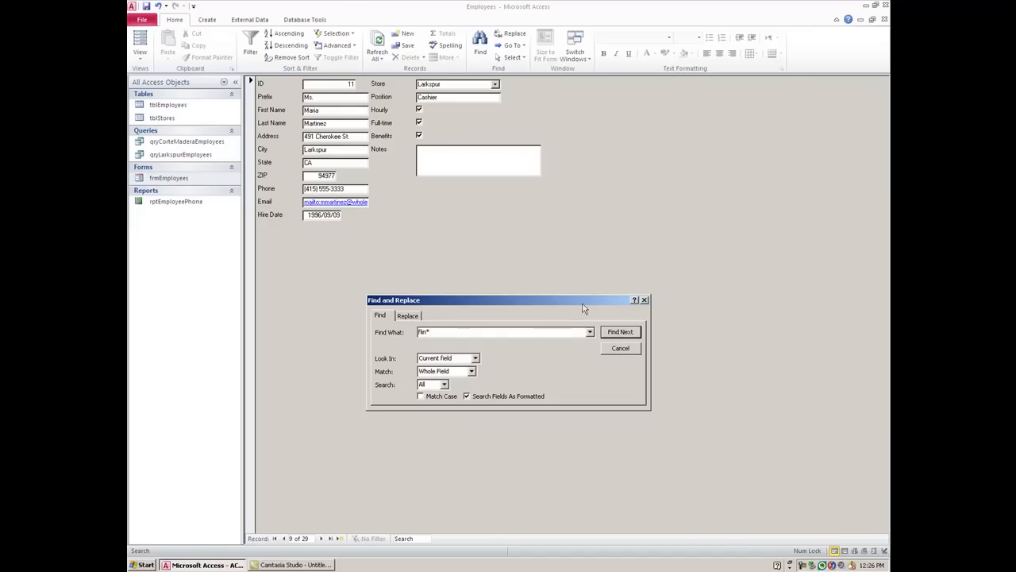
left_click(620, 332)
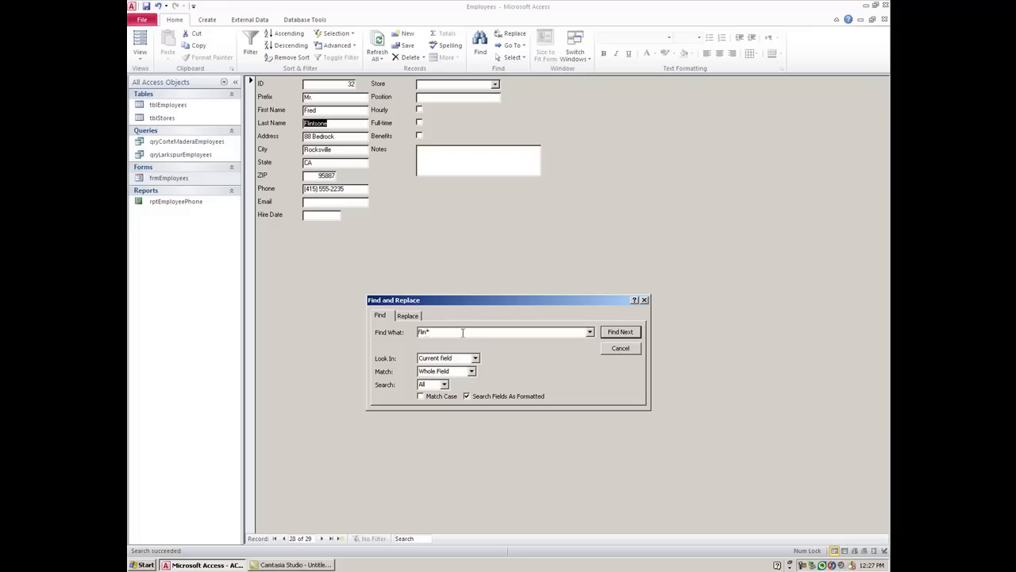
mouse_move(439, 331)
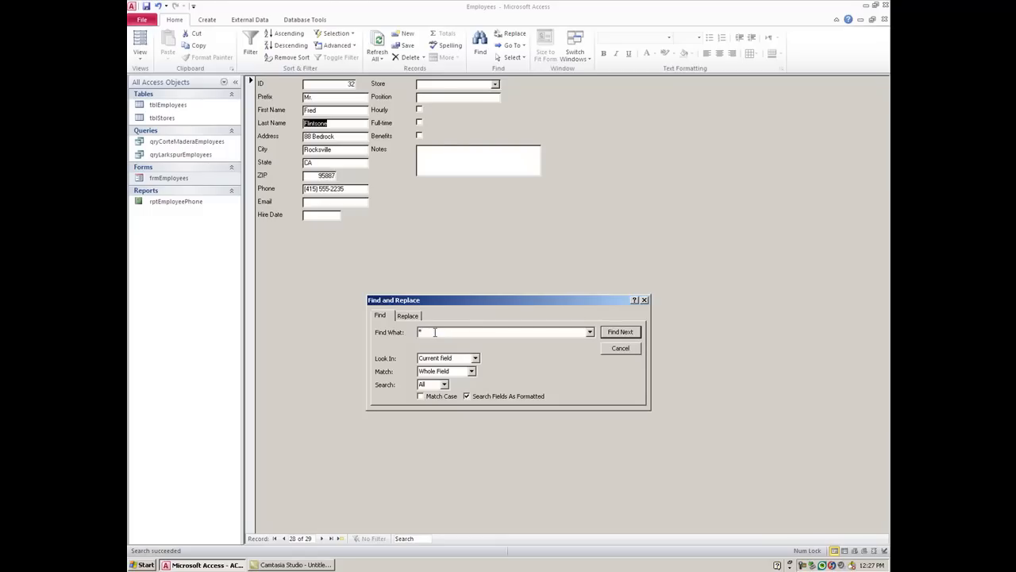
Search last names ending in 'nez', stepping from Jesus Martinez to Maria Martinez.
type("nez")
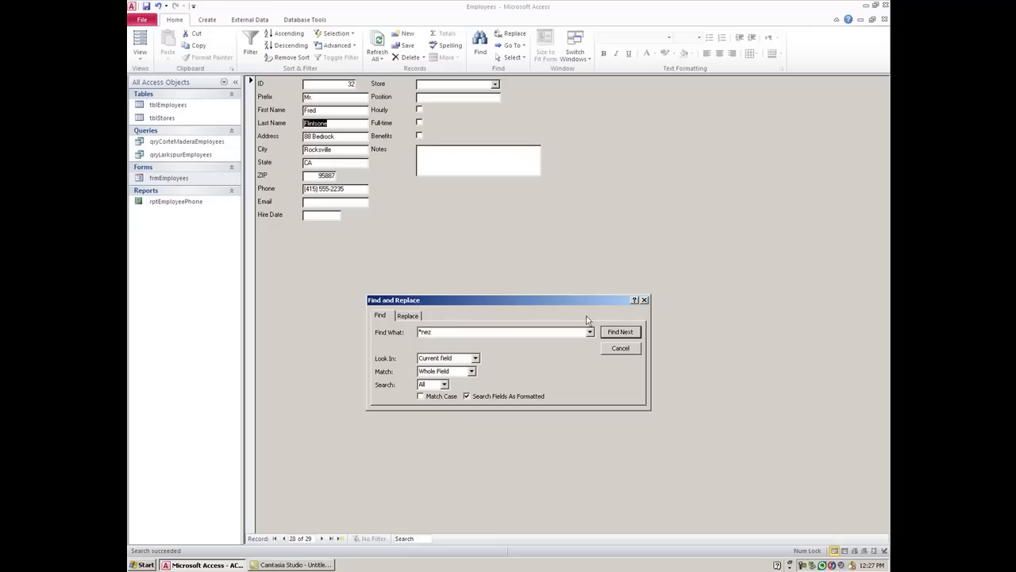
left_click(620, 331)
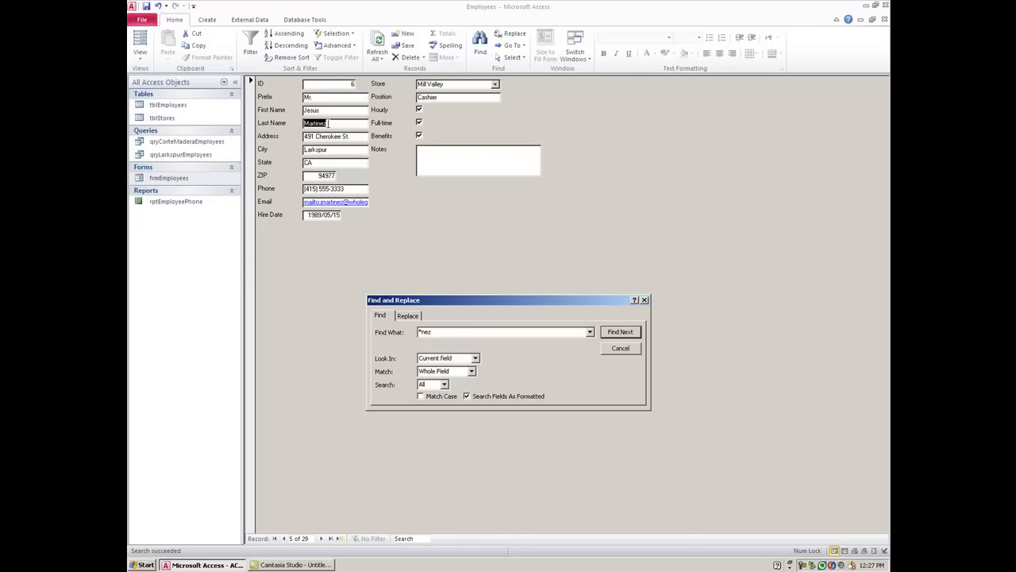
left_click(620, 331)
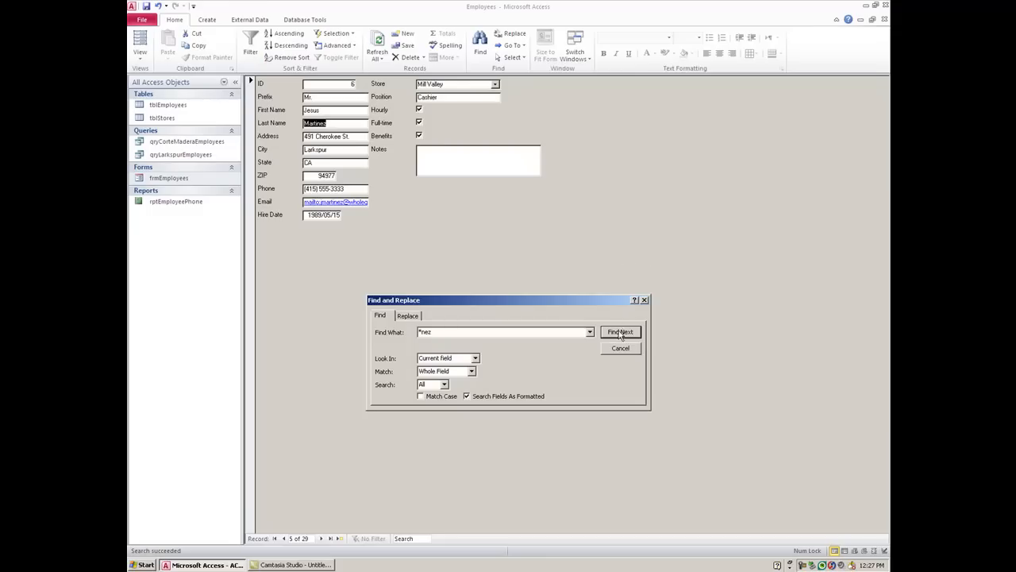
left_click(620, 332)
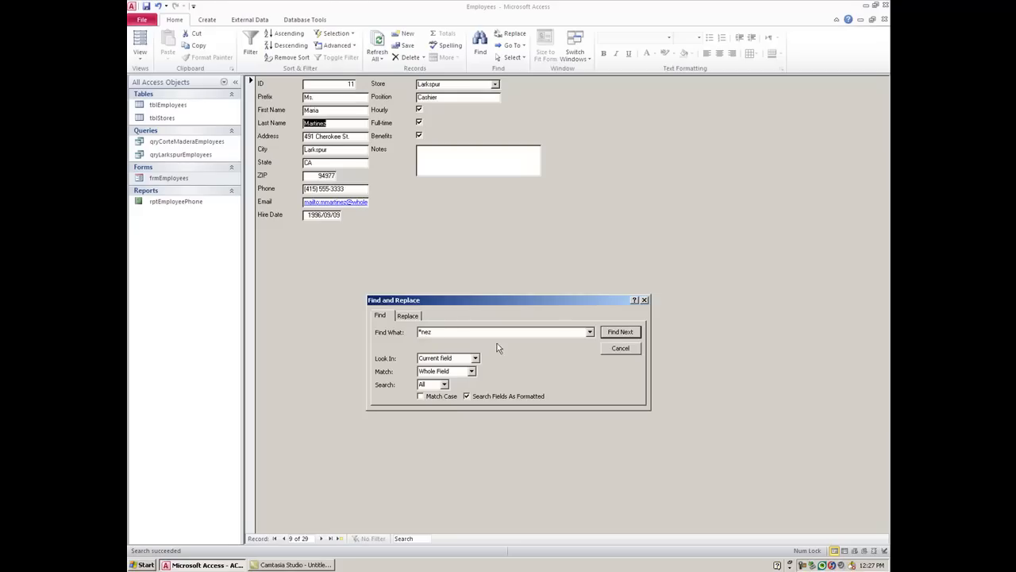
mouse_move(412, 333)
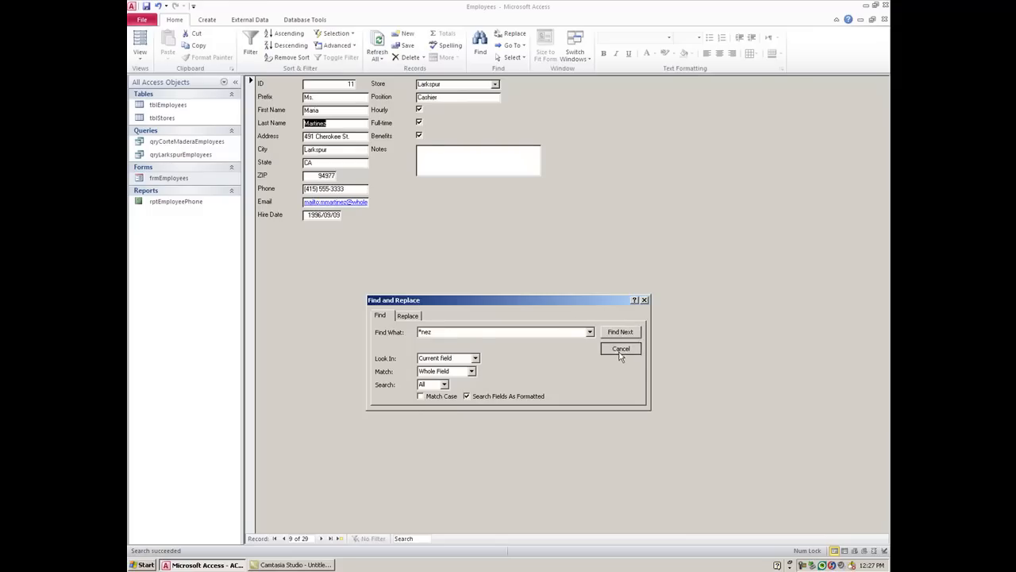
Close Find and Replace and open the tblEmployees table as a datasheet.
left_click(621, 349)
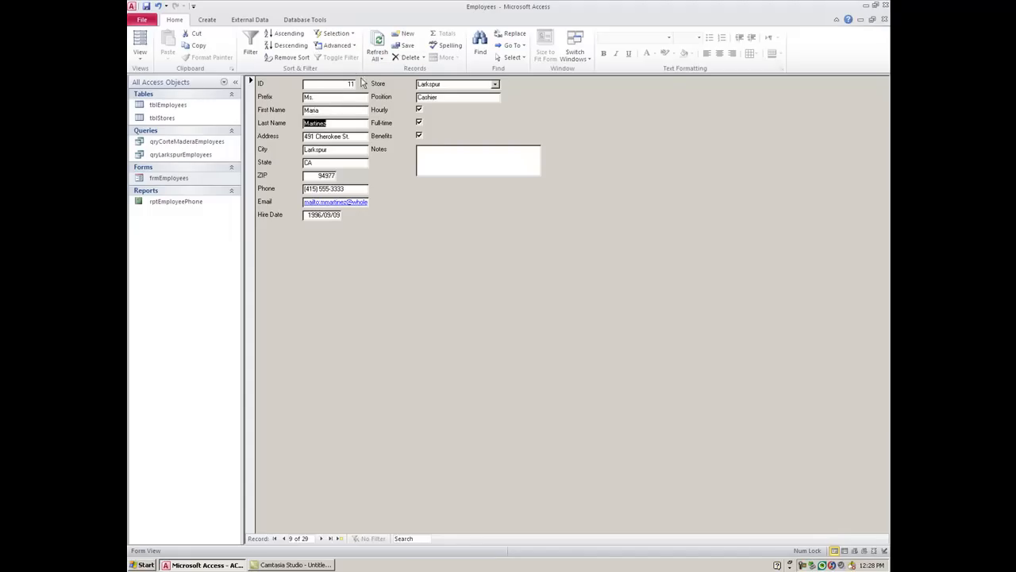
left_click(287, 33)
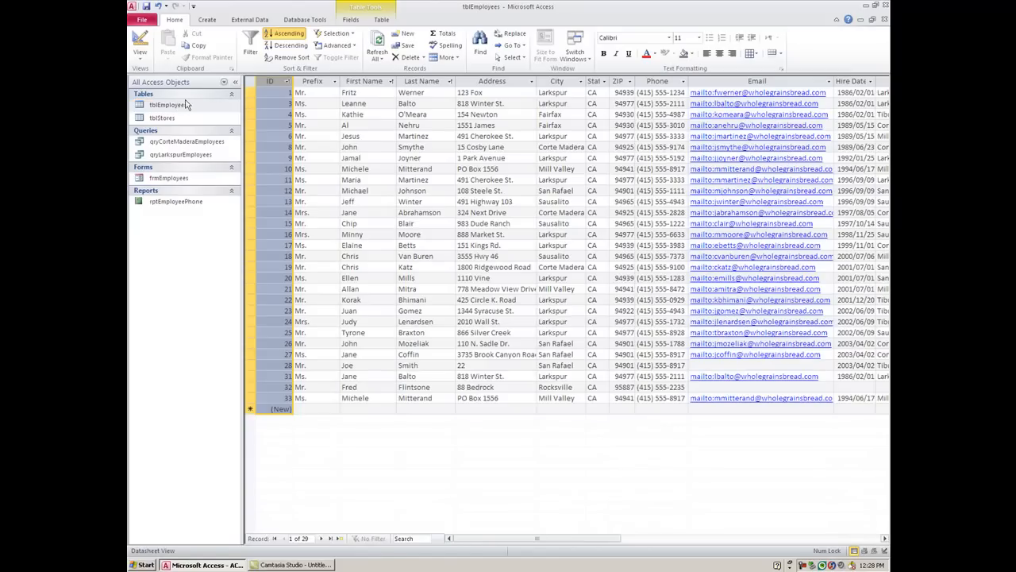
mouse_move(347, 68)
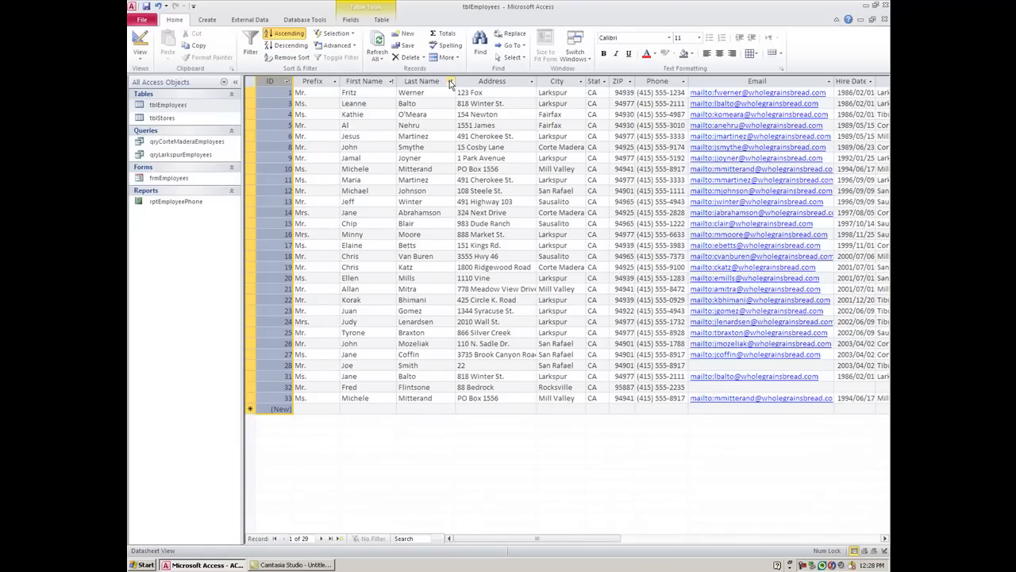
Sort the Last Name column A to Z and view First Name sort options.
left_click(449, 81)
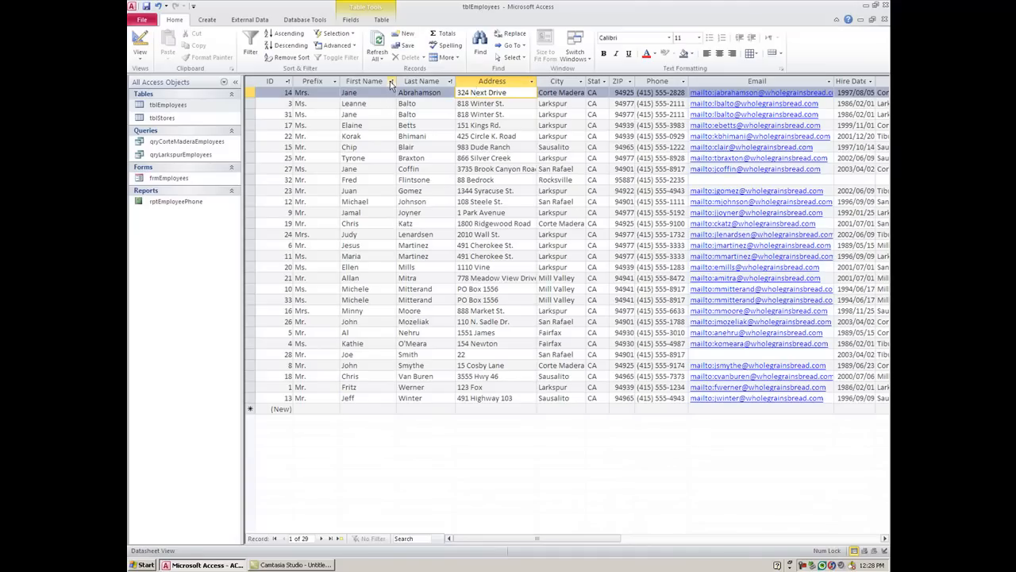
left_click(391, 81)
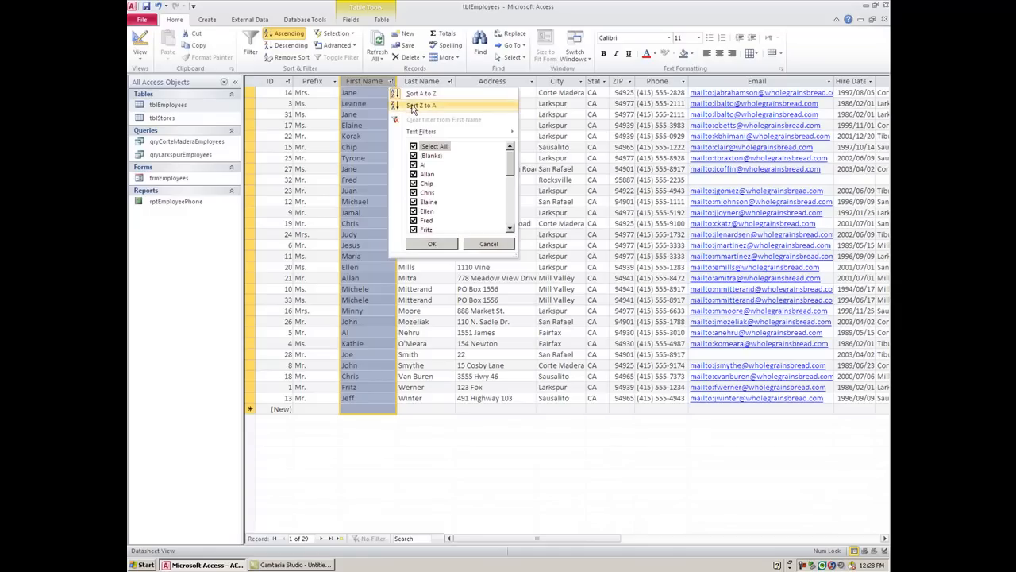
mouse_move(407, 116)
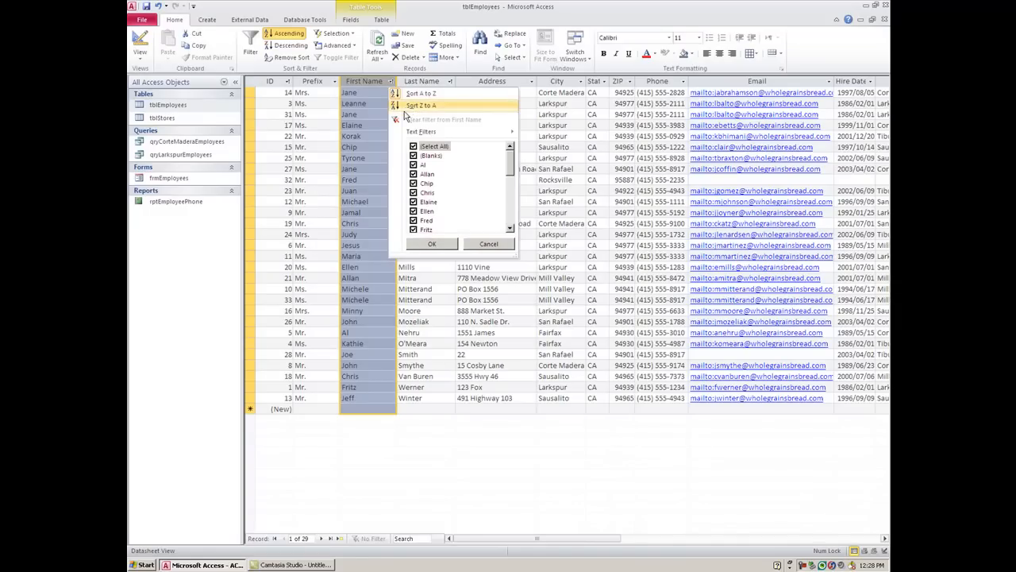
mouse_move(445, 119)
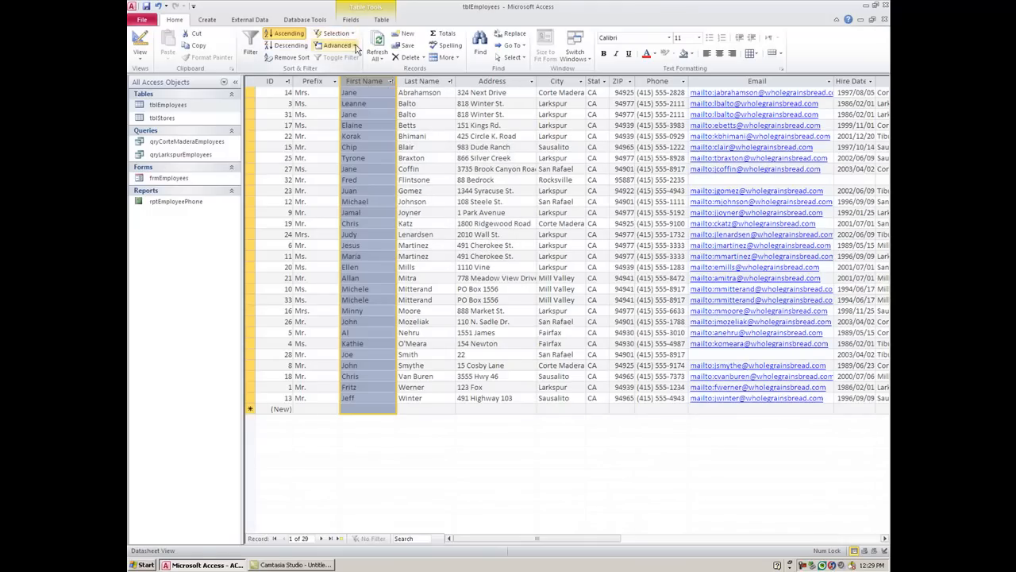
Start a new Advanced Filter/Sort design for tblEmployees.
left_click(336, 45)
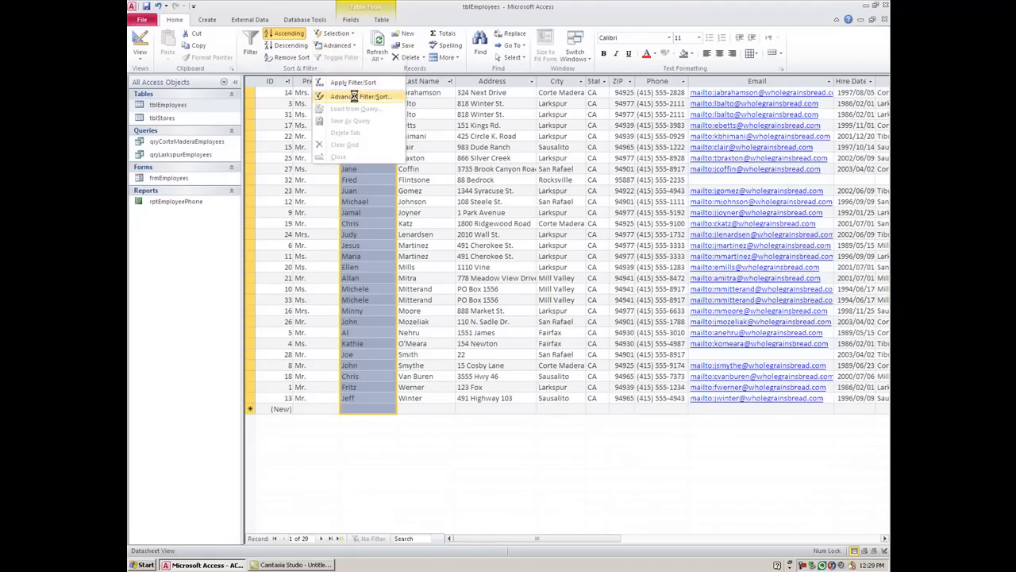
left_click(359, 96)
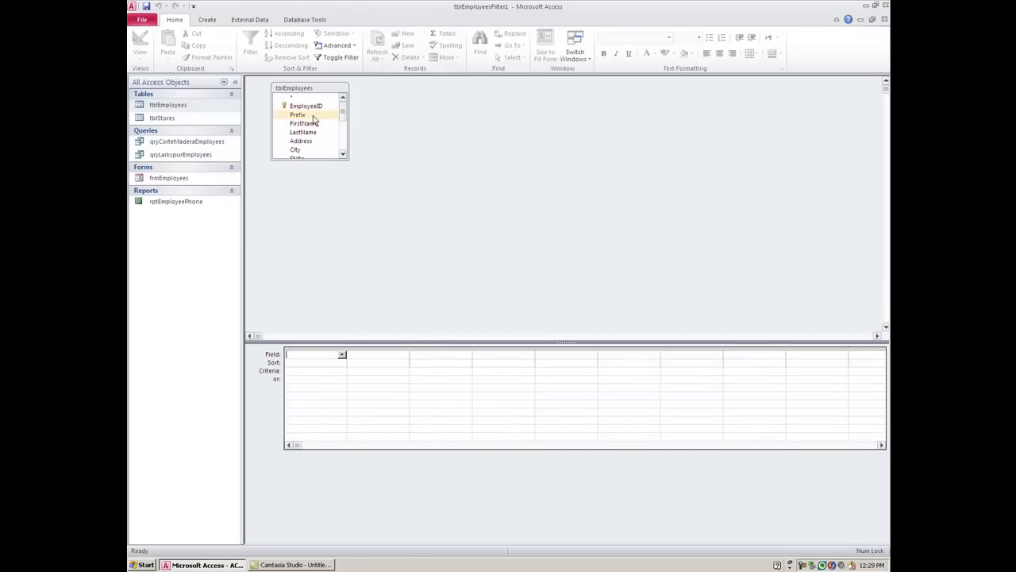
Add LastName and FirstName to the design grid, each sorted Ascending.
double_click(302, 132)
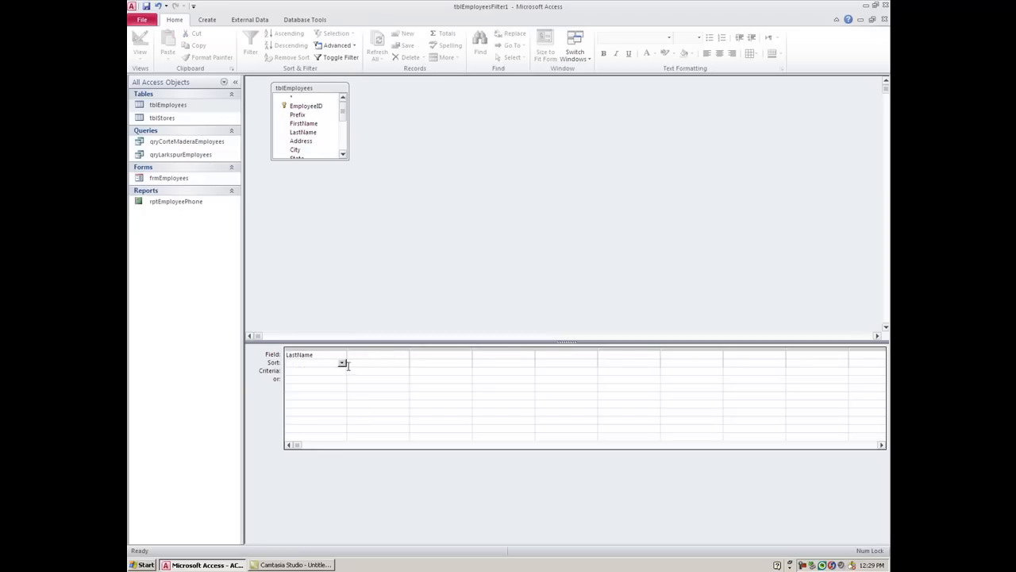
left_click(342, 363)
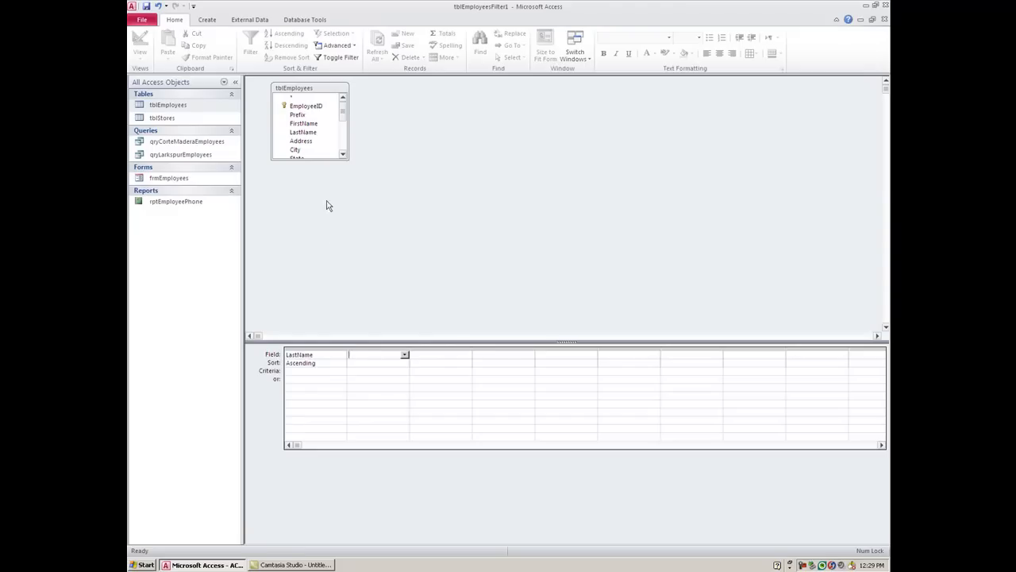
double_click(304, 123)
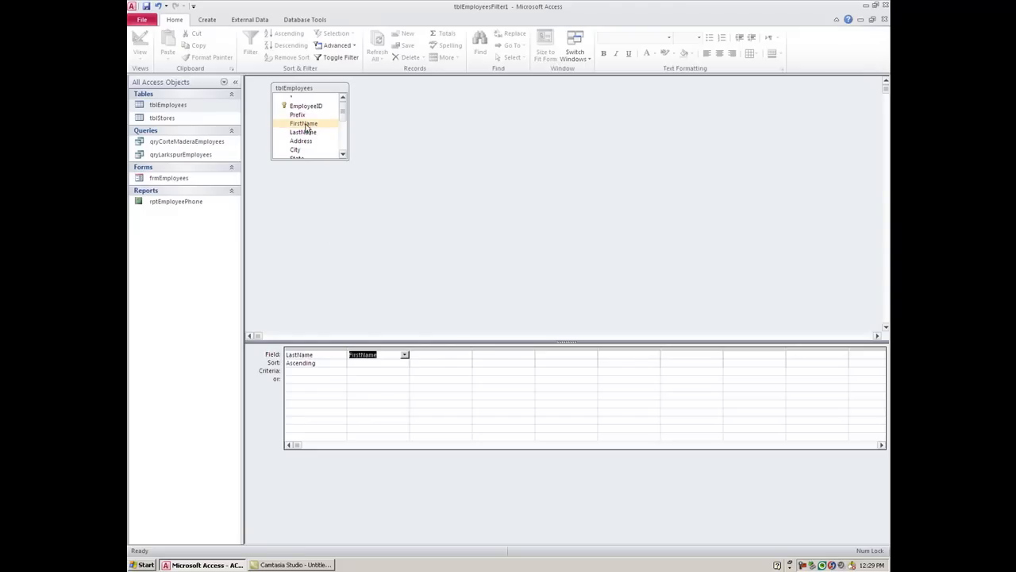
left_click(404, 354)
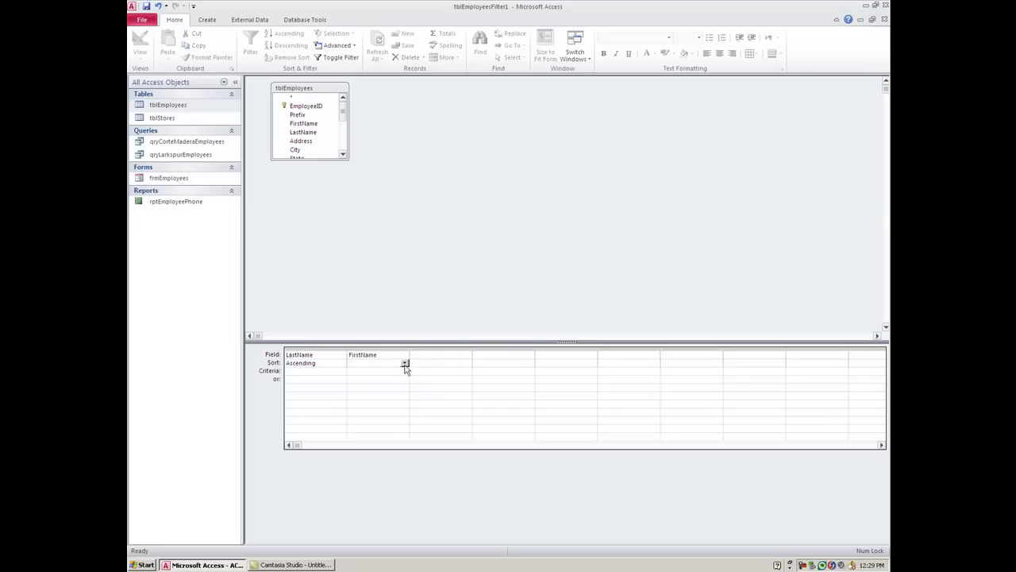
left_click(377, 363)
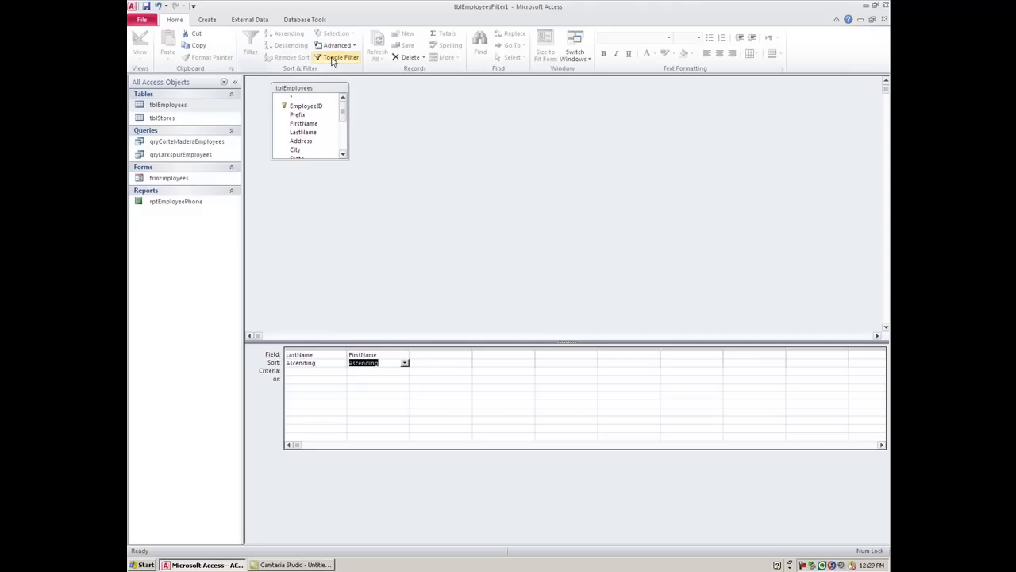
mouse_move(337, 57)
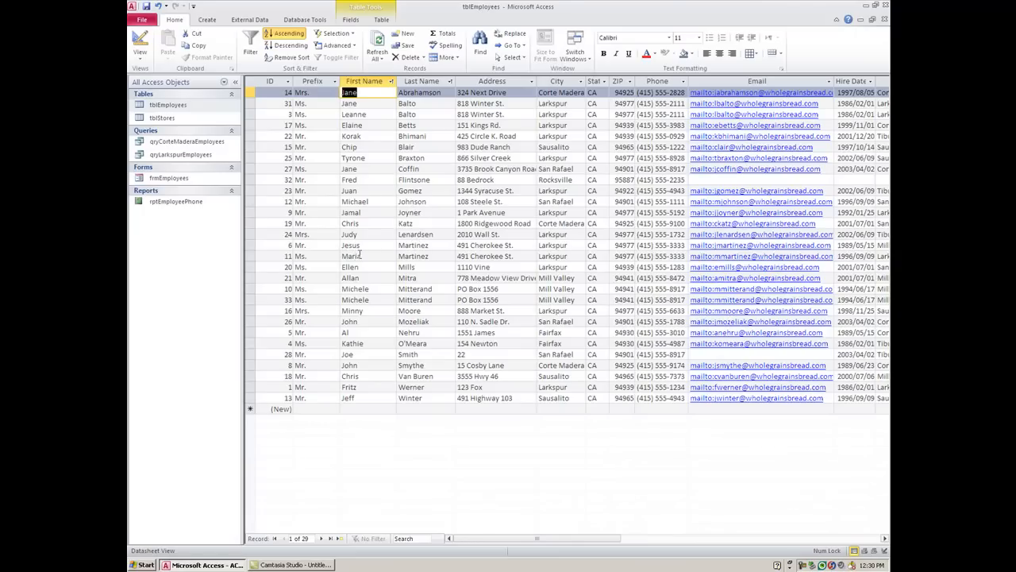
mouse_move(360, 249)
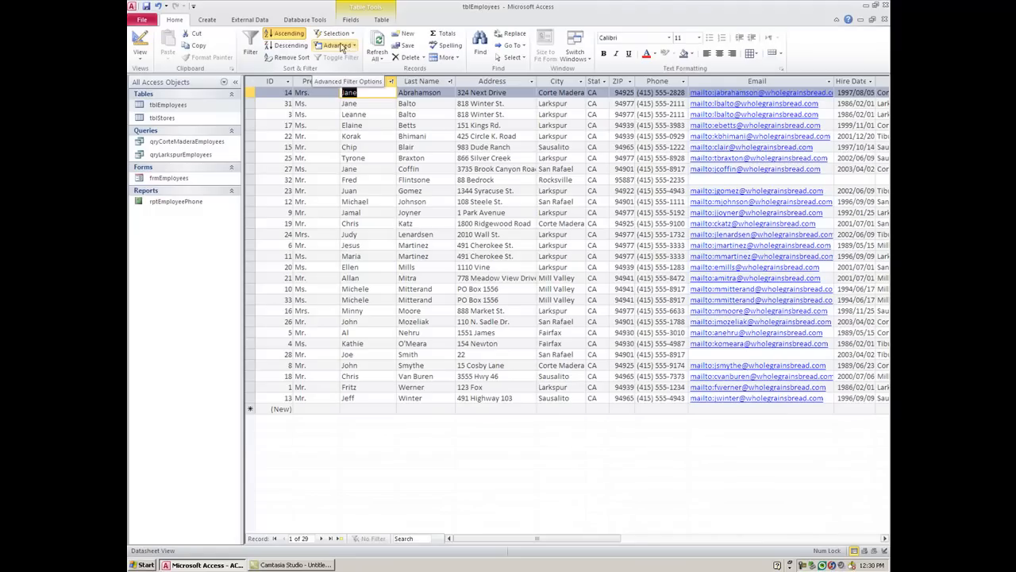
Reopen the Advanced Filter/Sort design for the sorted employee datasheet.
left_click(339, 45)
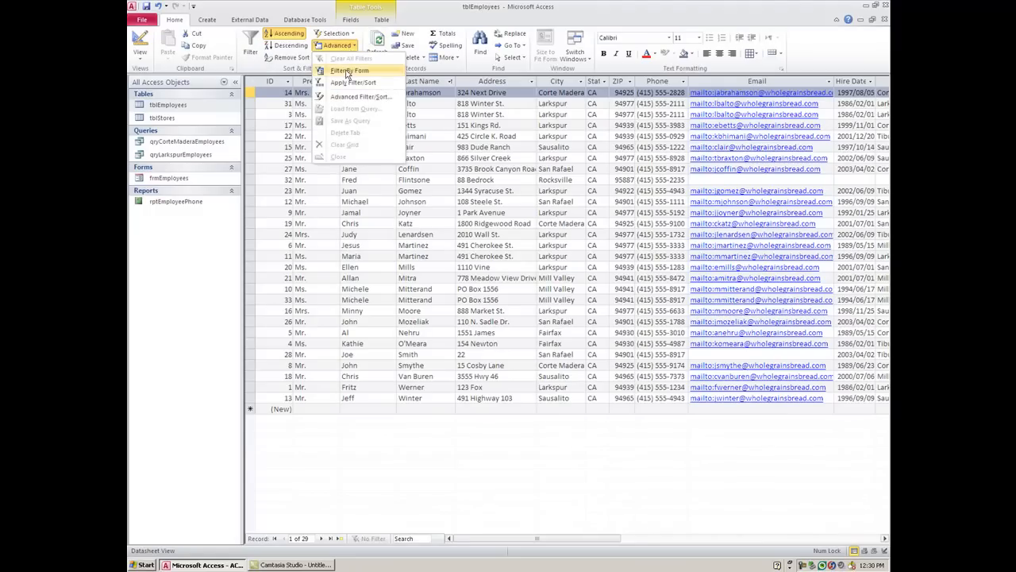
left_click(362, 97)
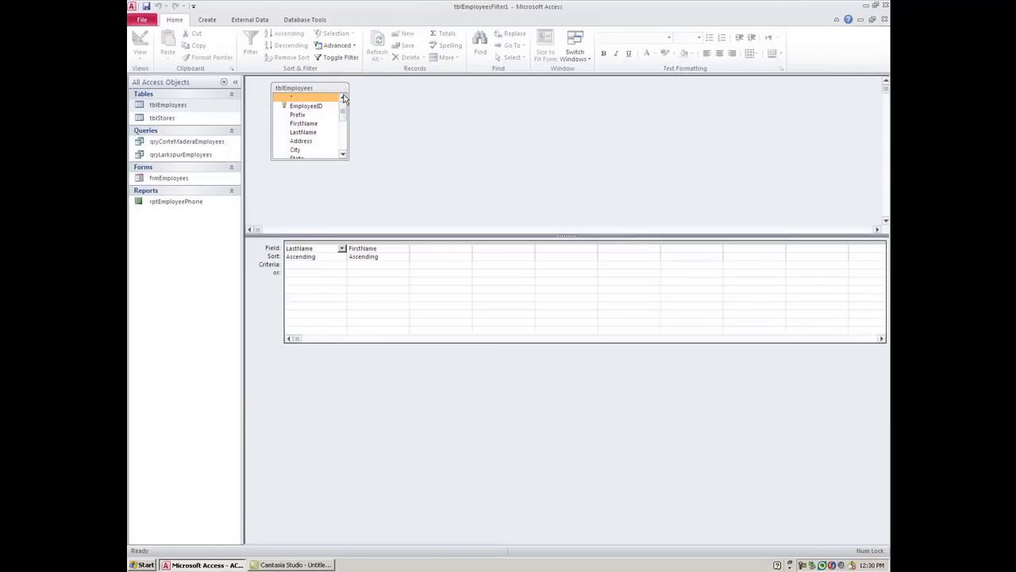